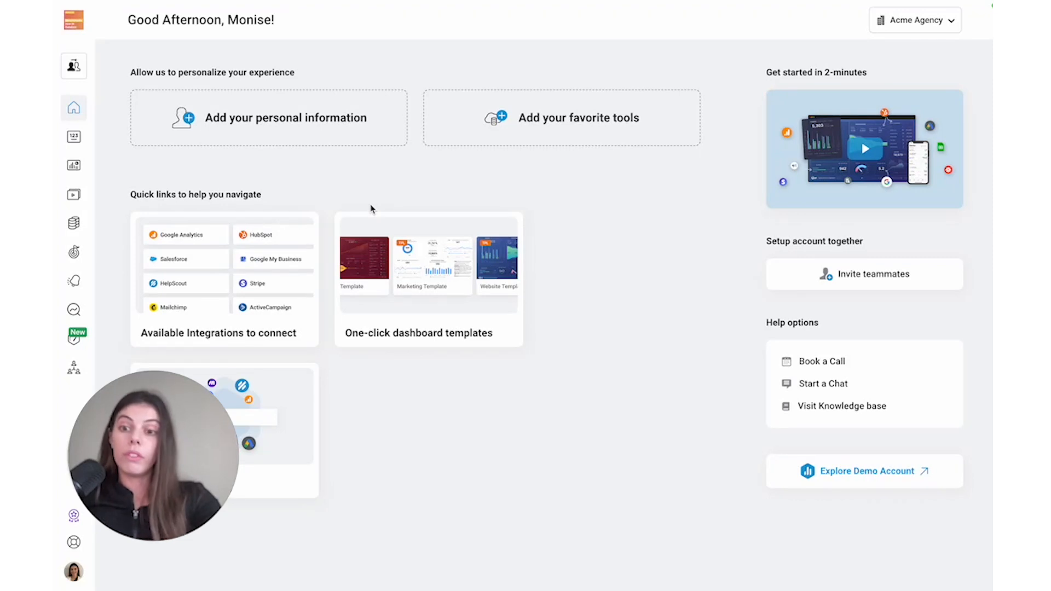
mouse_move(350, 189)
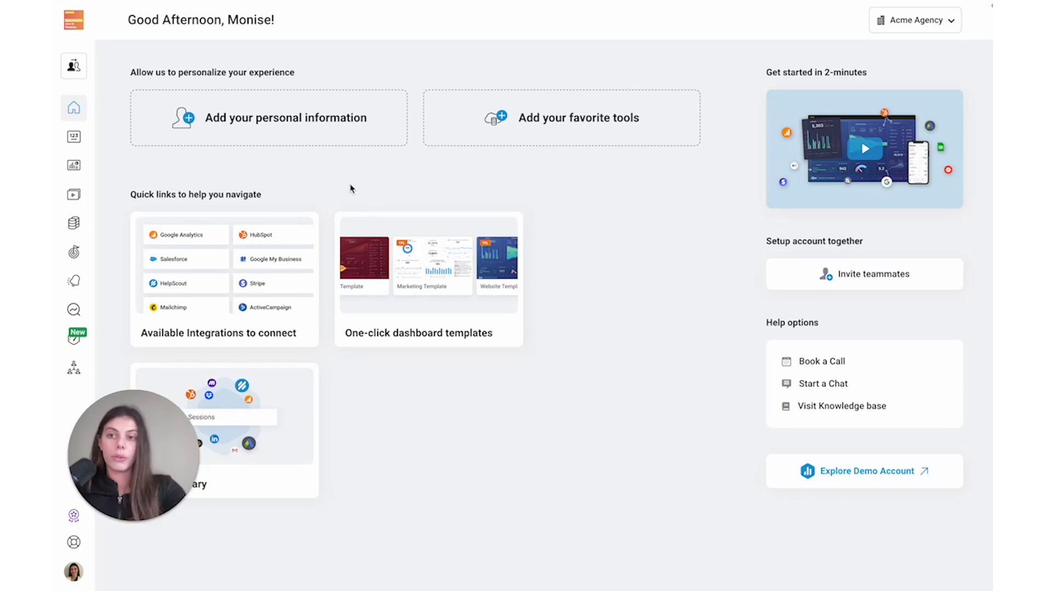
mouse_move(344, 191)
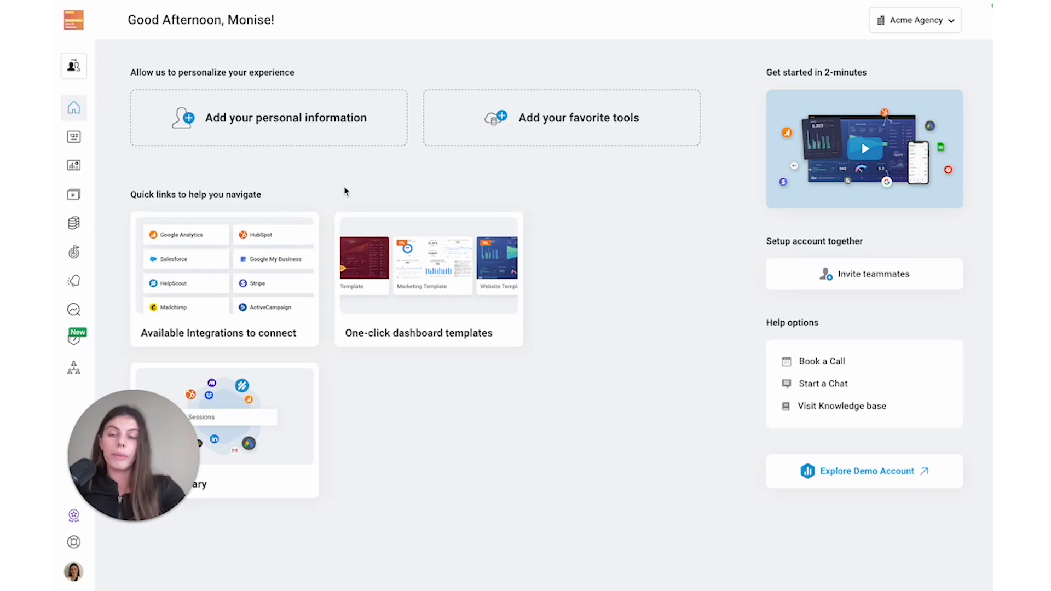
mouse_move(74, 66)
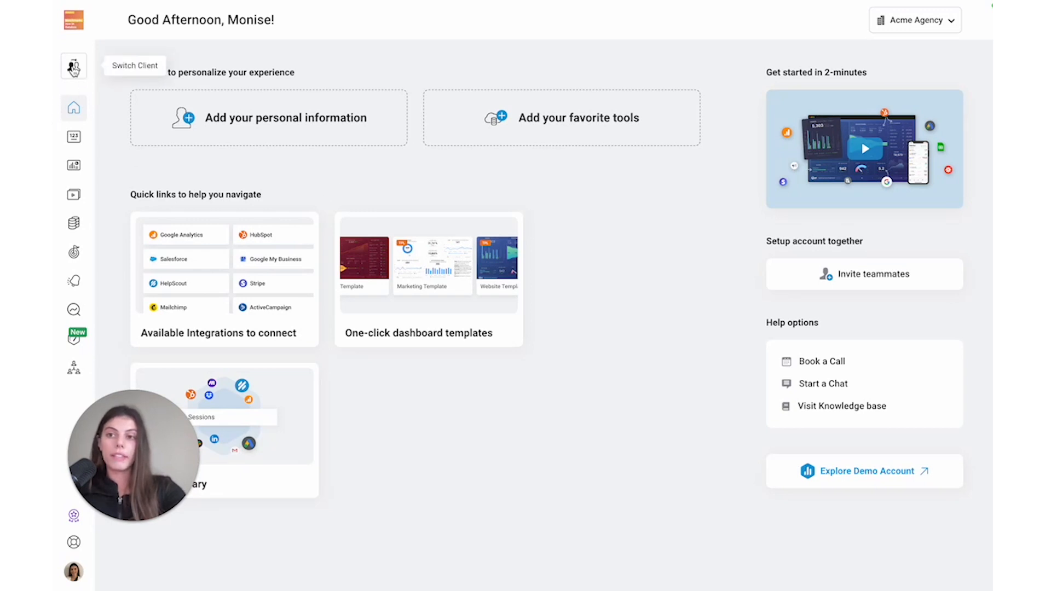
Leave the home page and bring up the agency's Client Accounts list via the sidebar.
left_click(74, 65)
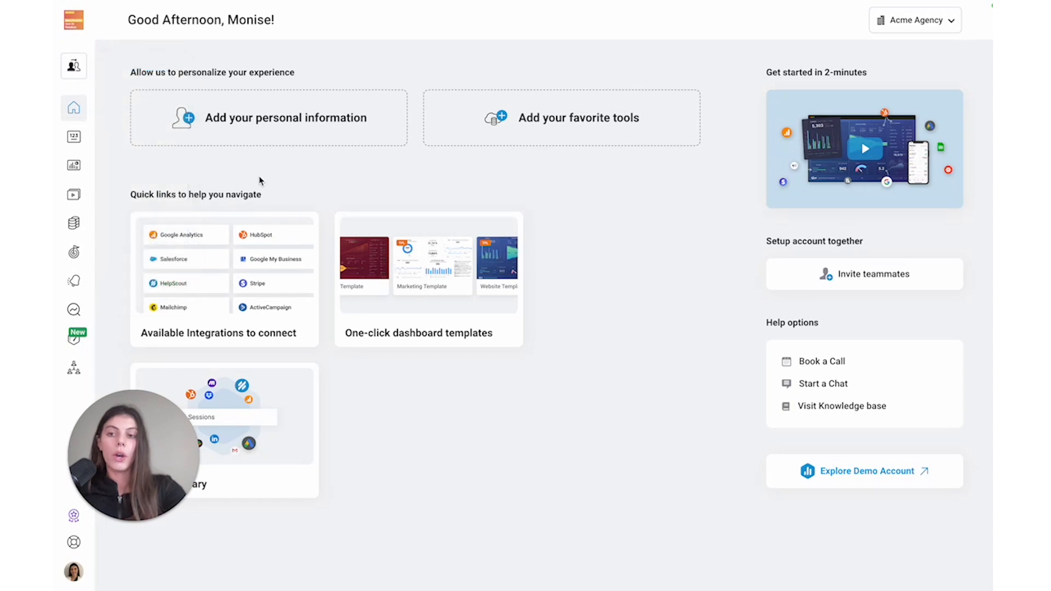
mouse_move(74, 372)
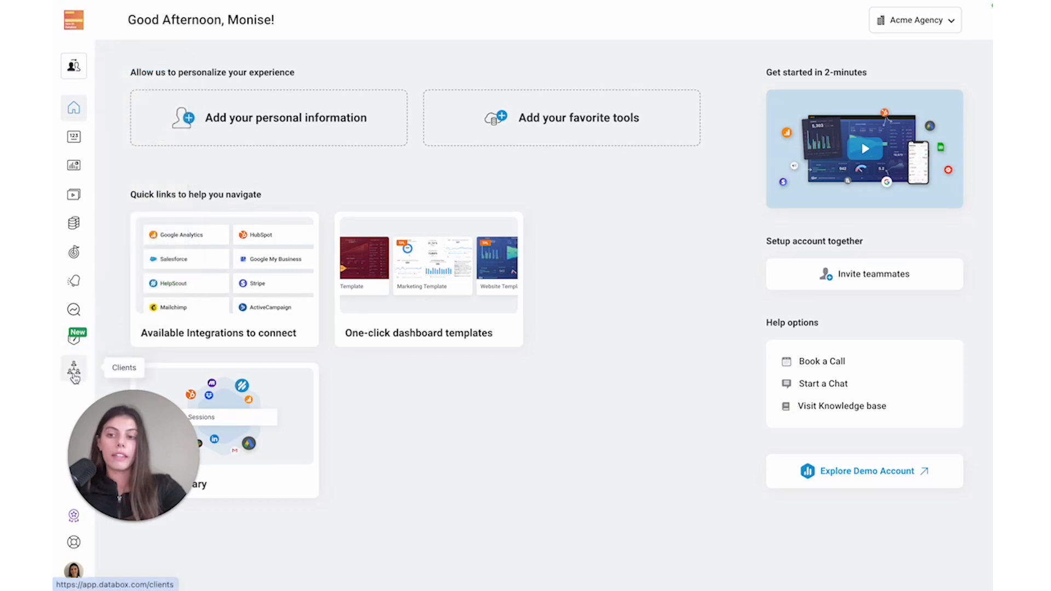
left_click(74, 369)
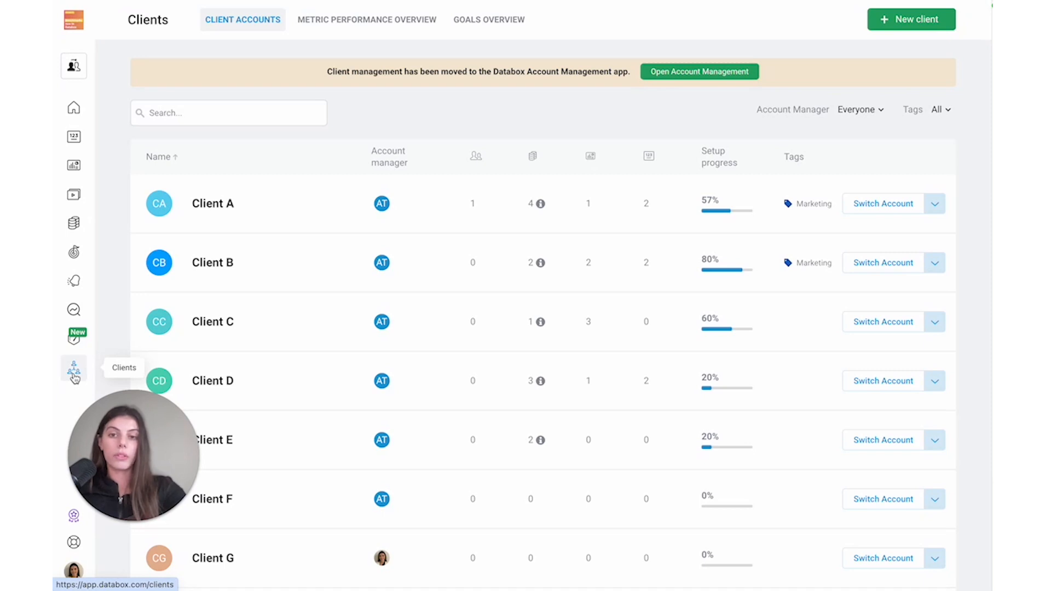
mouse_move(895, 42)
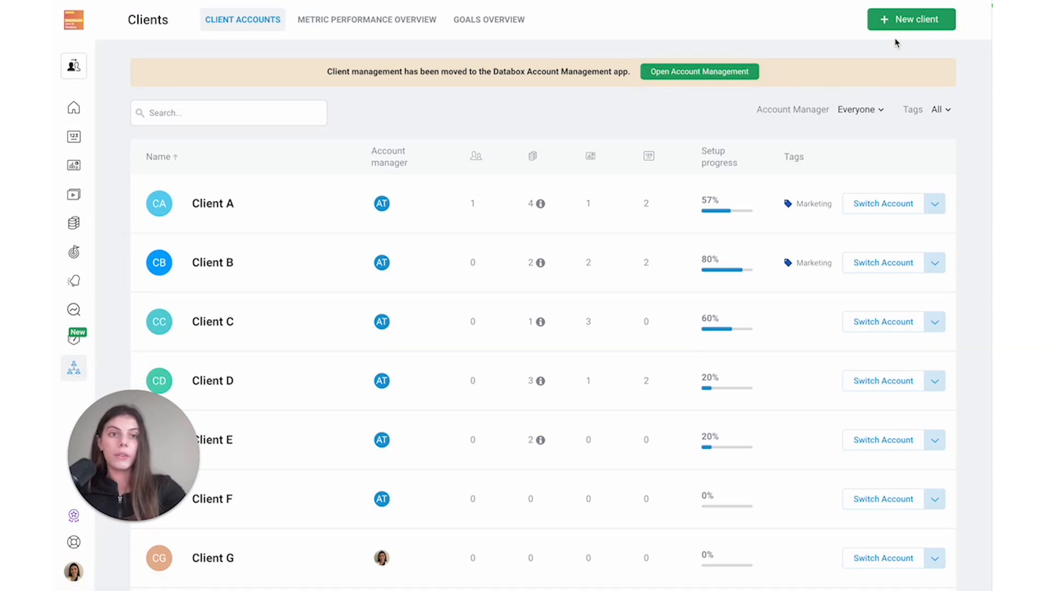
Add a new client account named 'Client G' and submit it for creation.
left_click(909, 19)
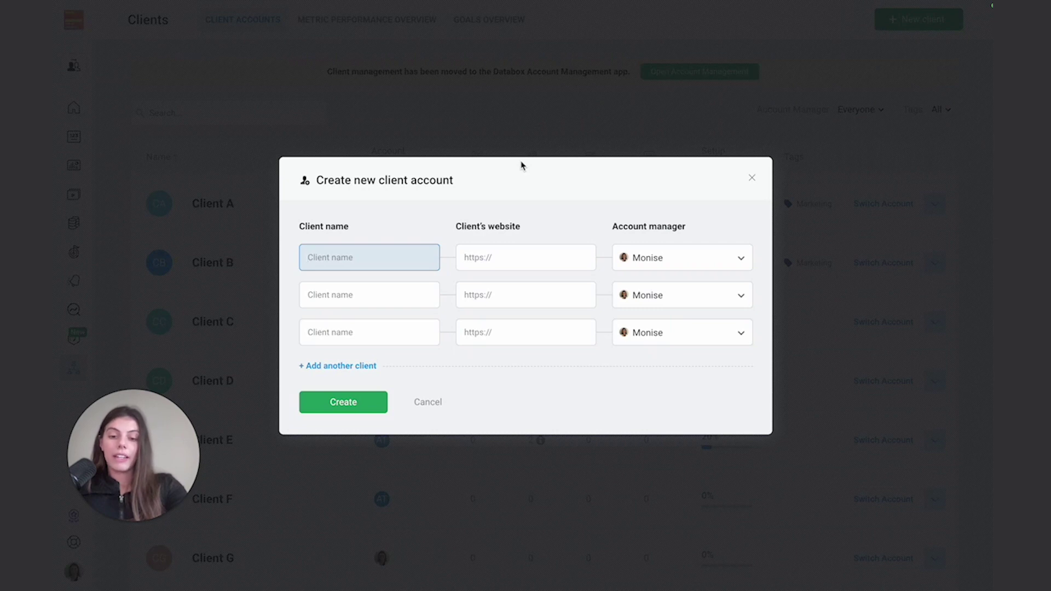
type("Client G")
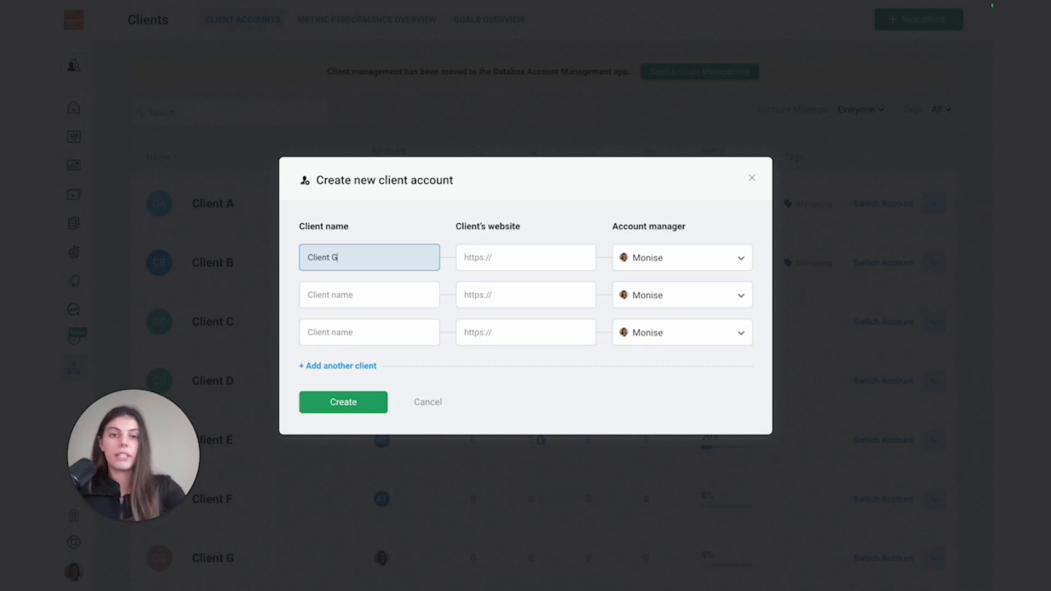
mouse_move(369, 236)
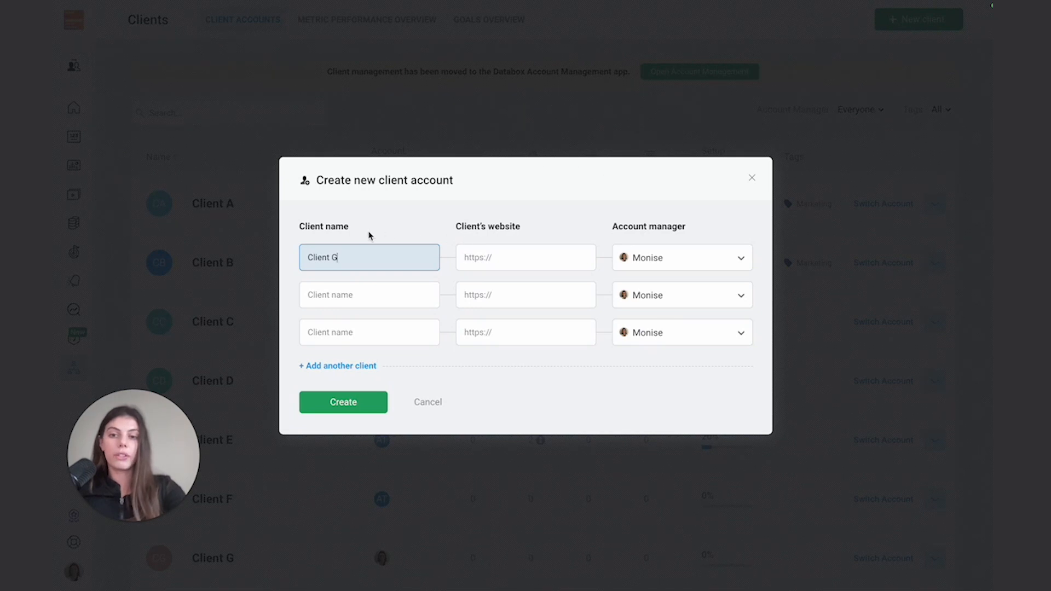
mouse_move(342, 402)
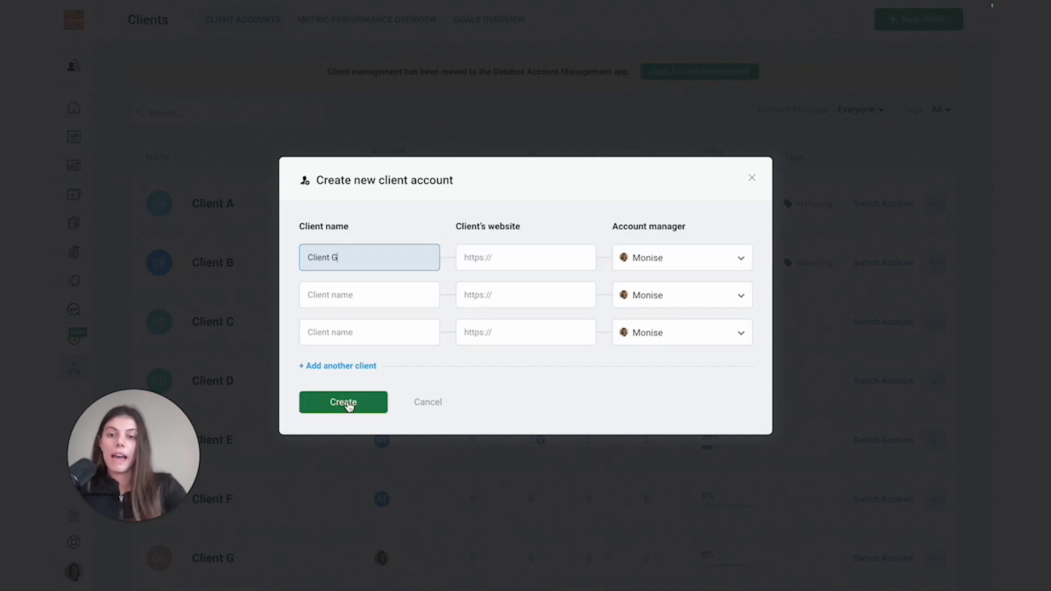
left_click(343, 402)
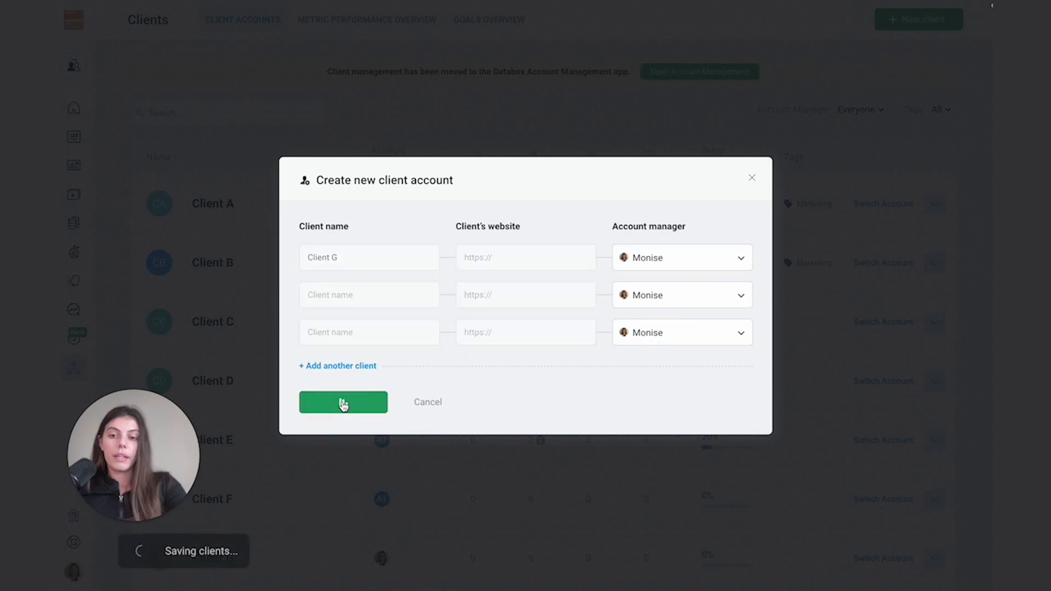
Let Client G finish saving so it appears in the accounts table with 0% setup progress.
left_click(342, 402)
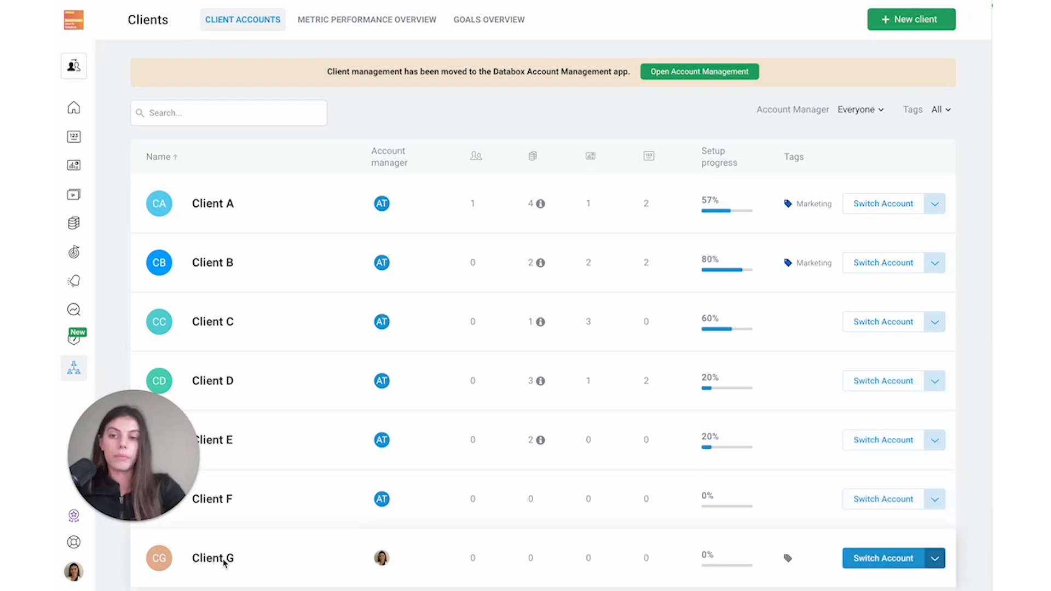
mouse_move(297, 274)
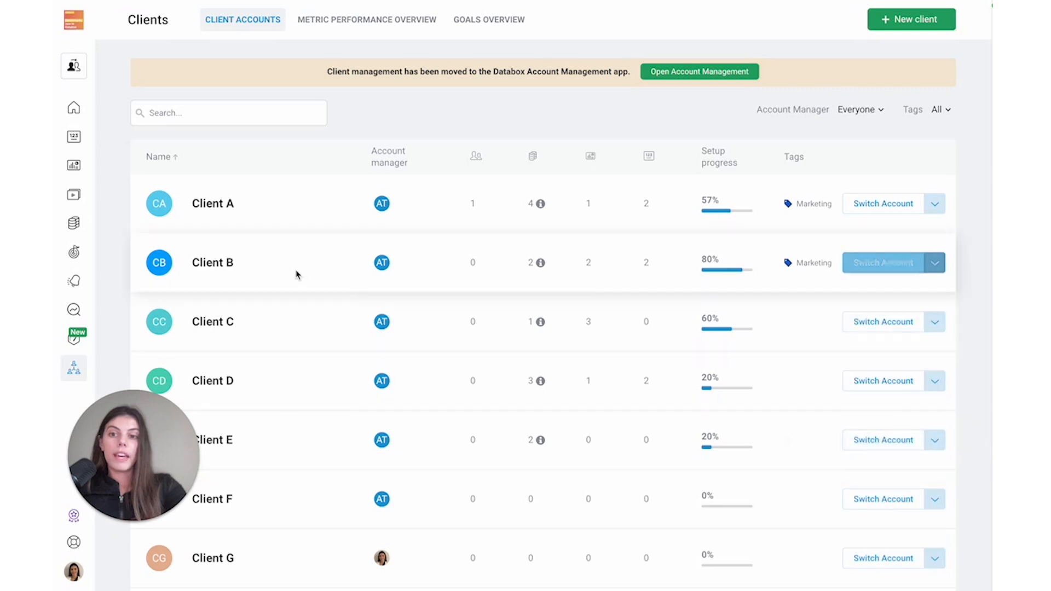
mouse_move(315, 145)
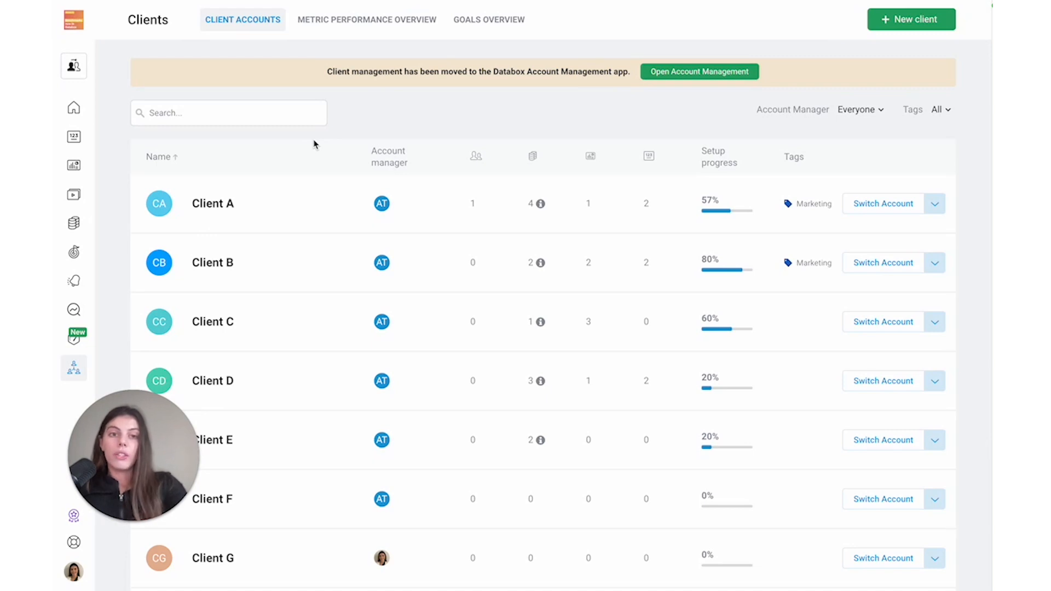
mouse_move(855, 85)
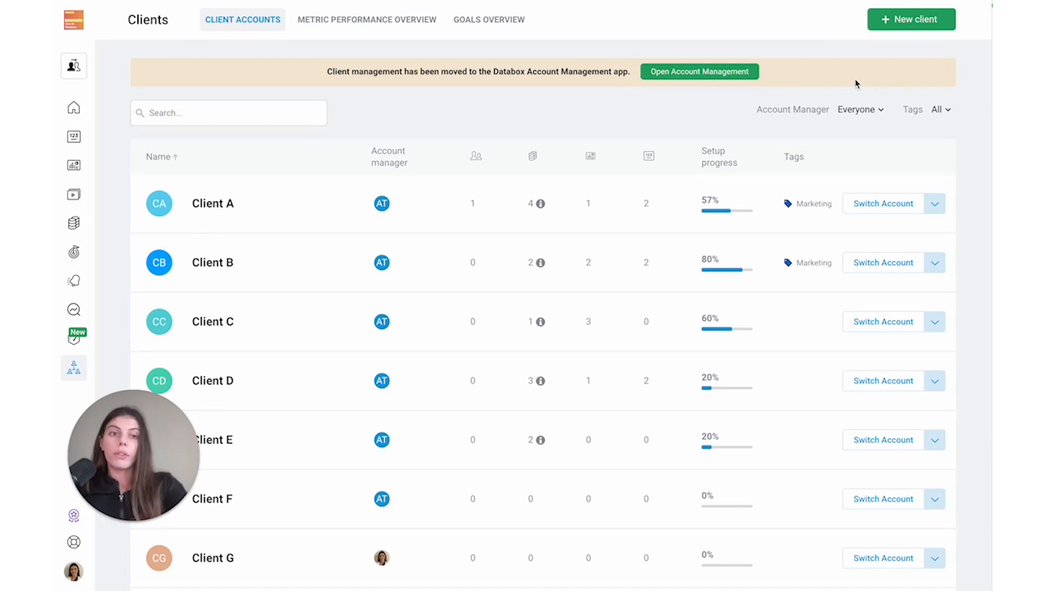
mouse_move(712, 101)
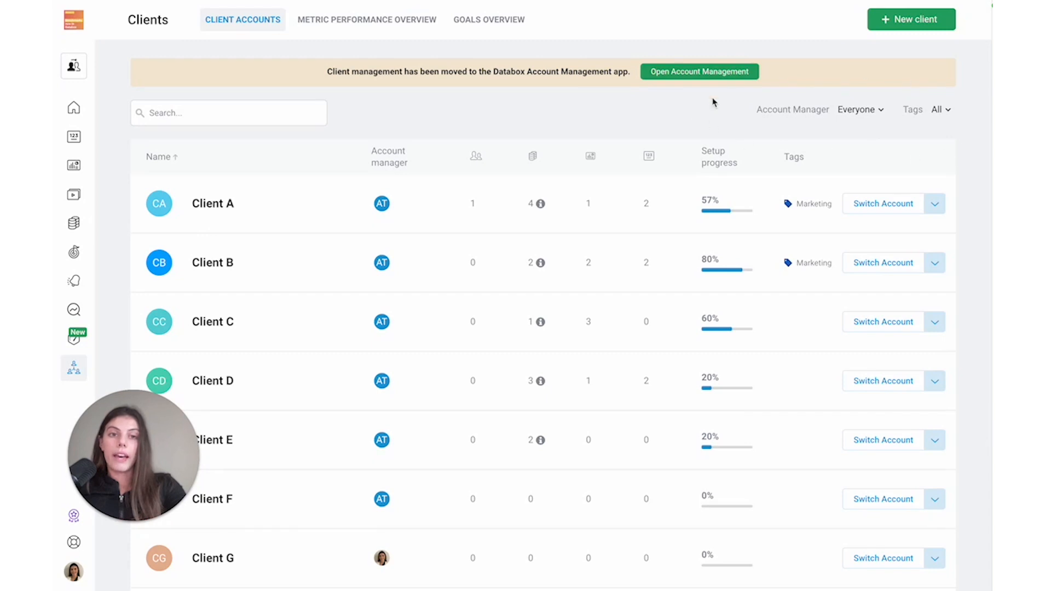
mouse_move(584, 125)
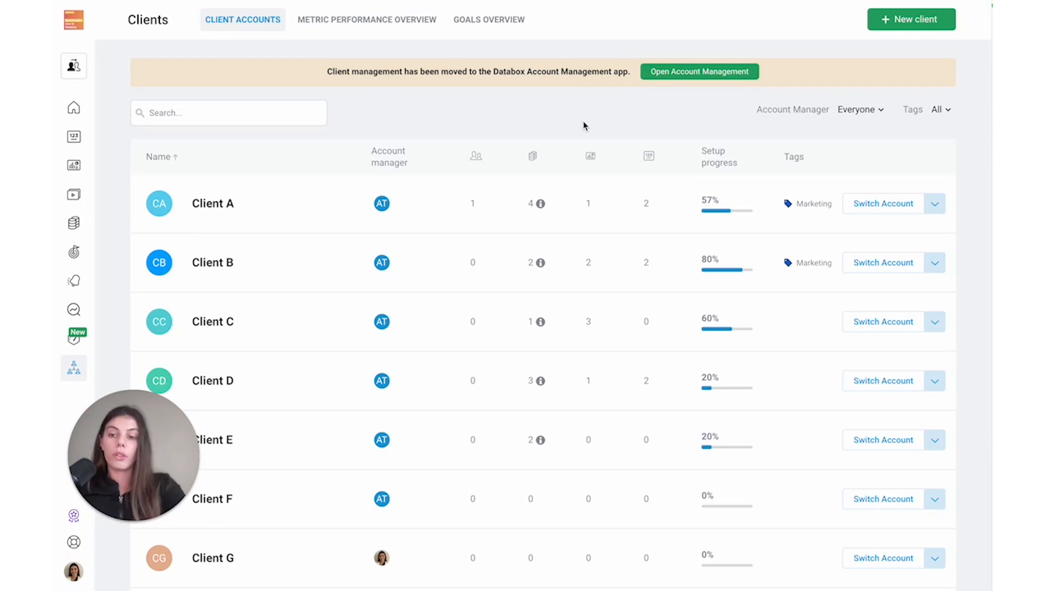
mouse_move(606, 122)
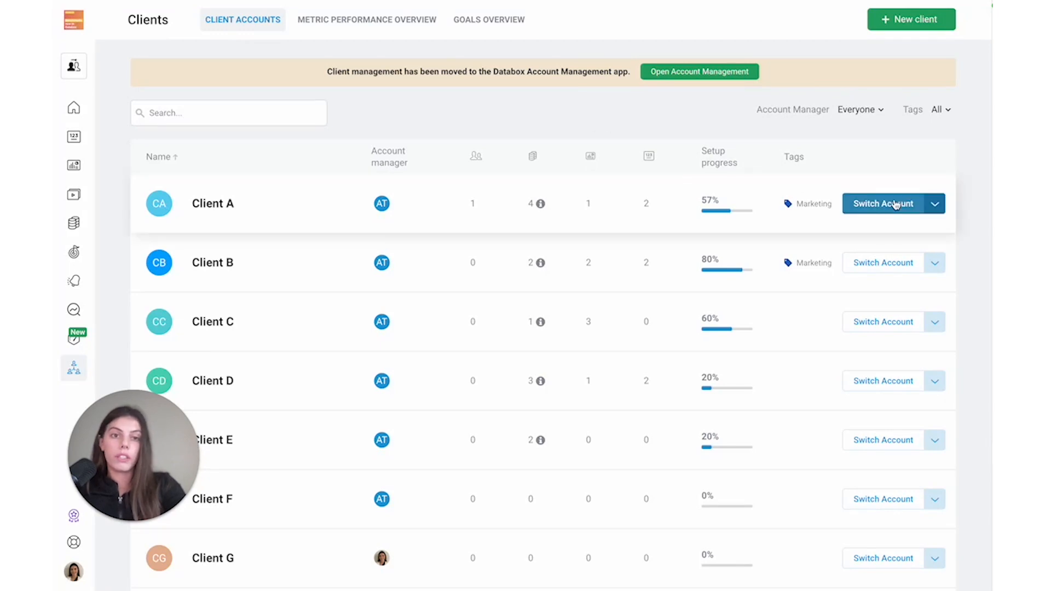
mouse_move(356, 177)
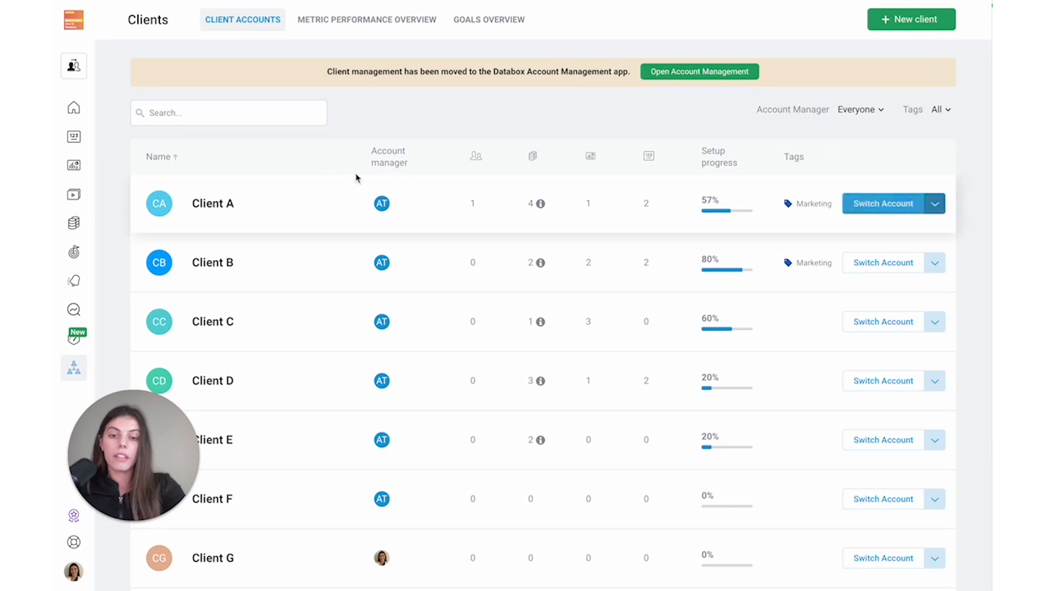
mouse_move(345, 137)
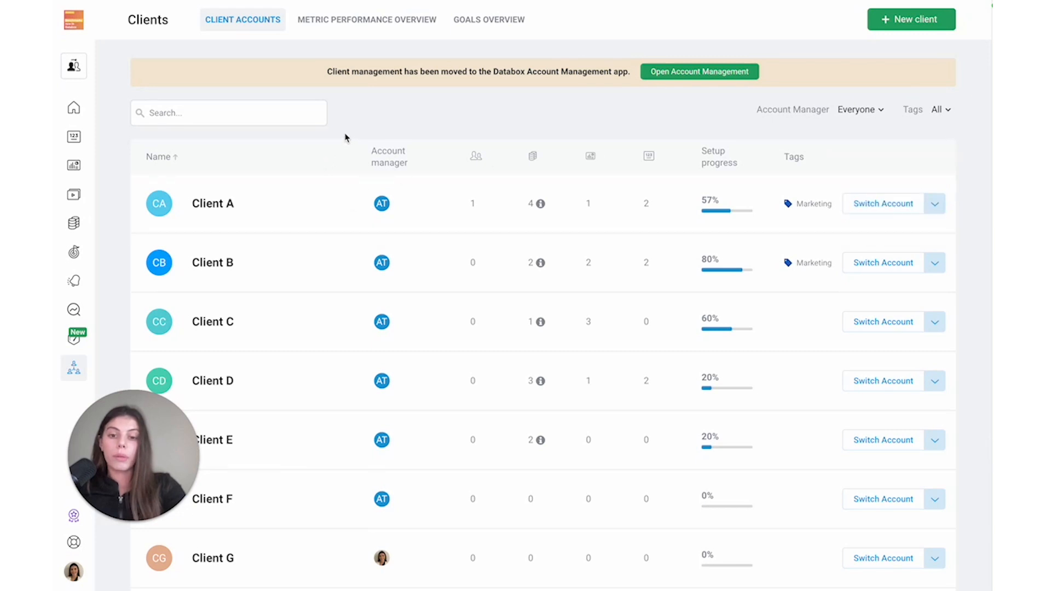
mouse_move(340, 68)
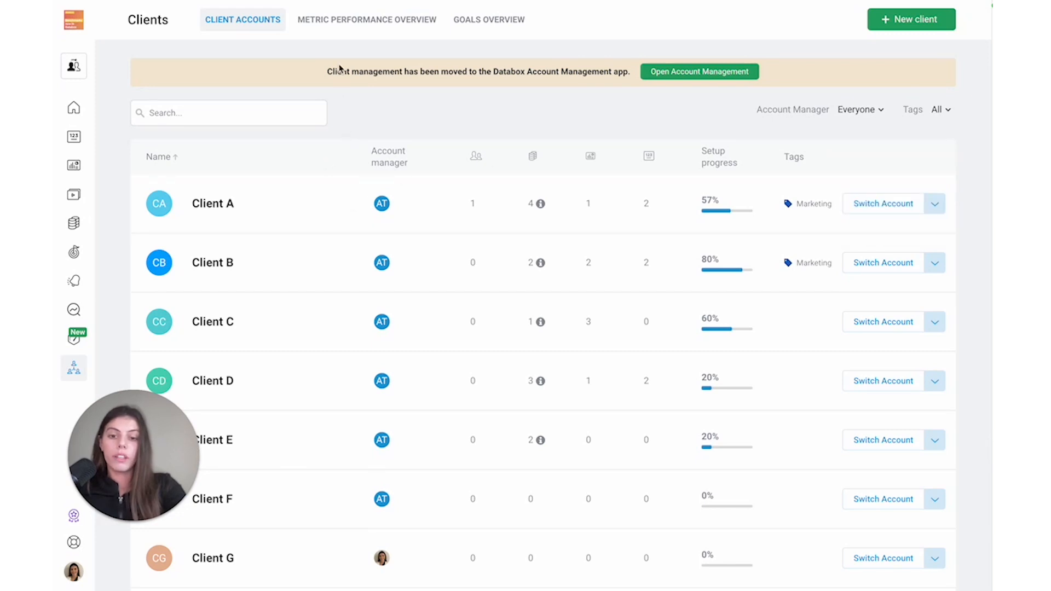
left_click(367, 18)
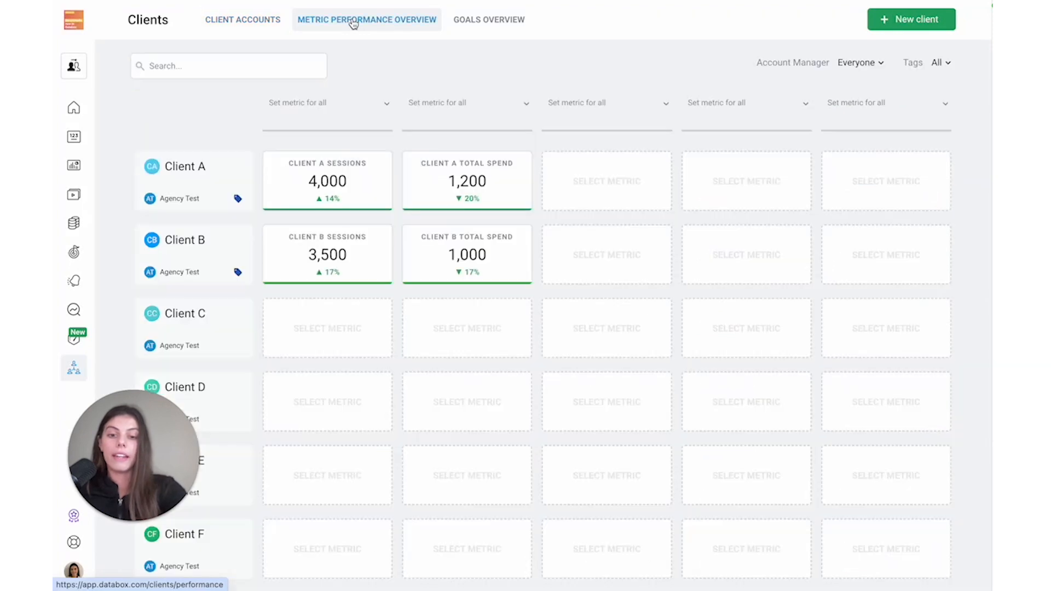
mouse_move(369, 44)
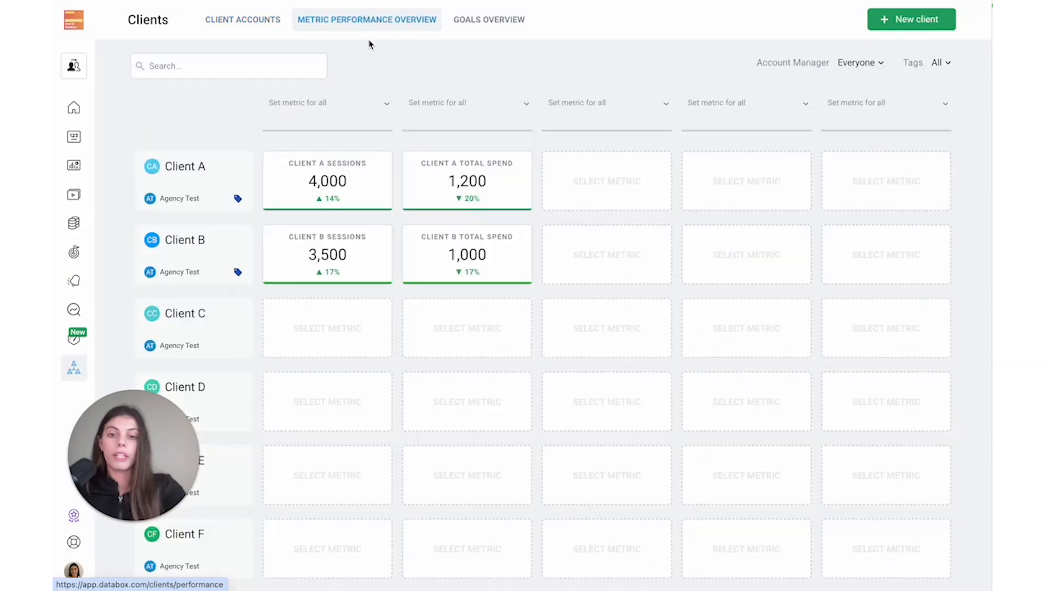
mouse_move(376, 59)
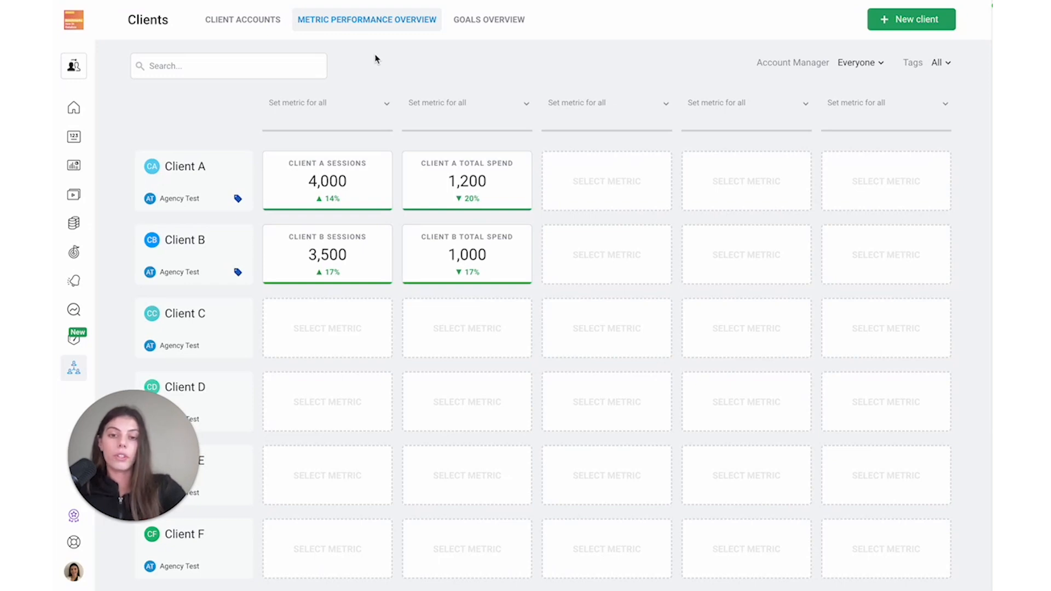
mouse_move(810, 31)
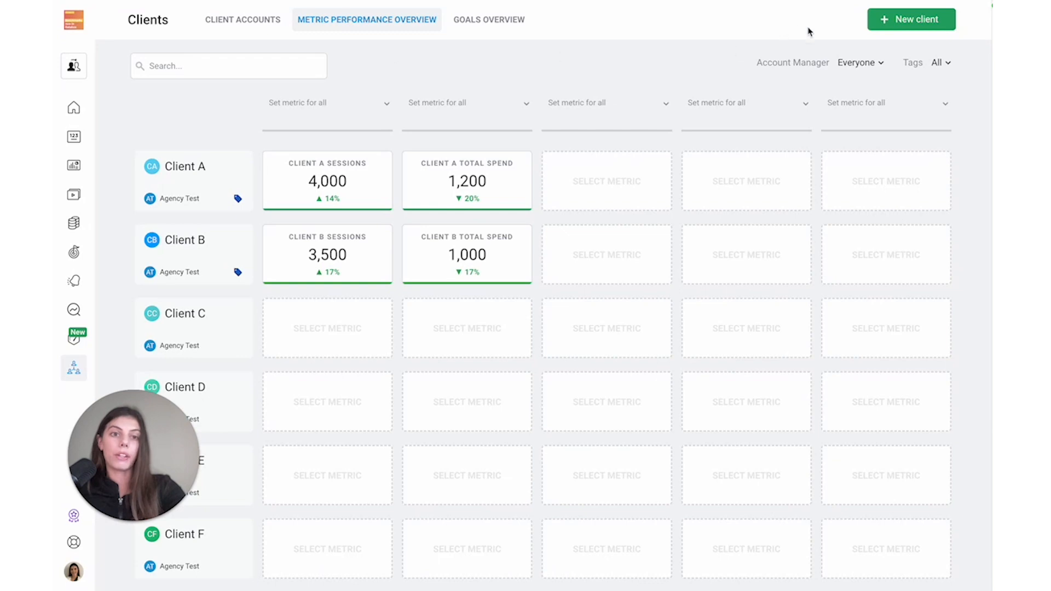
mouse_move(441, 73)
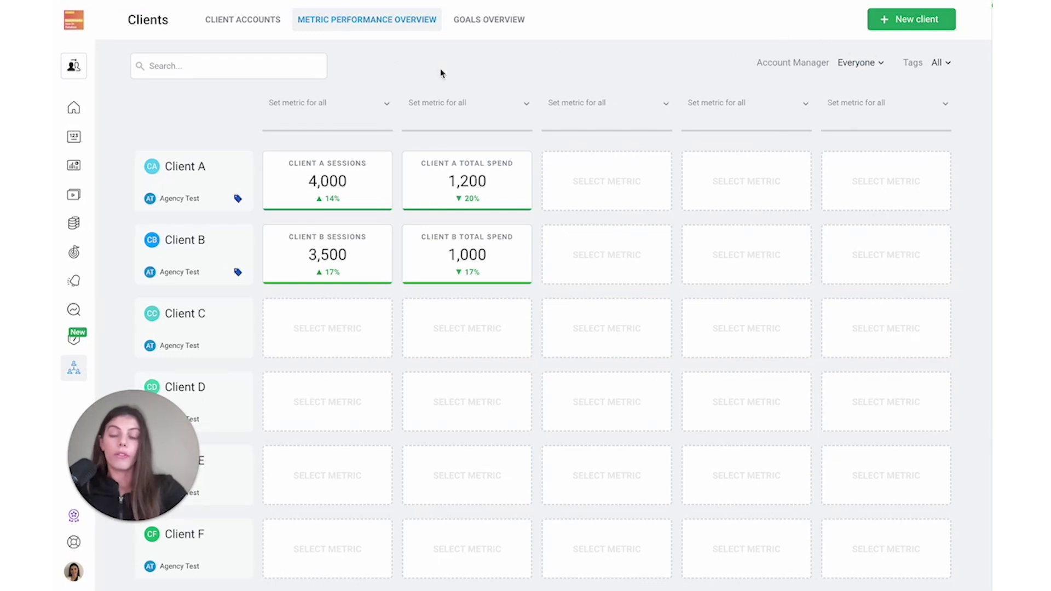
mouse_move(304, 205)
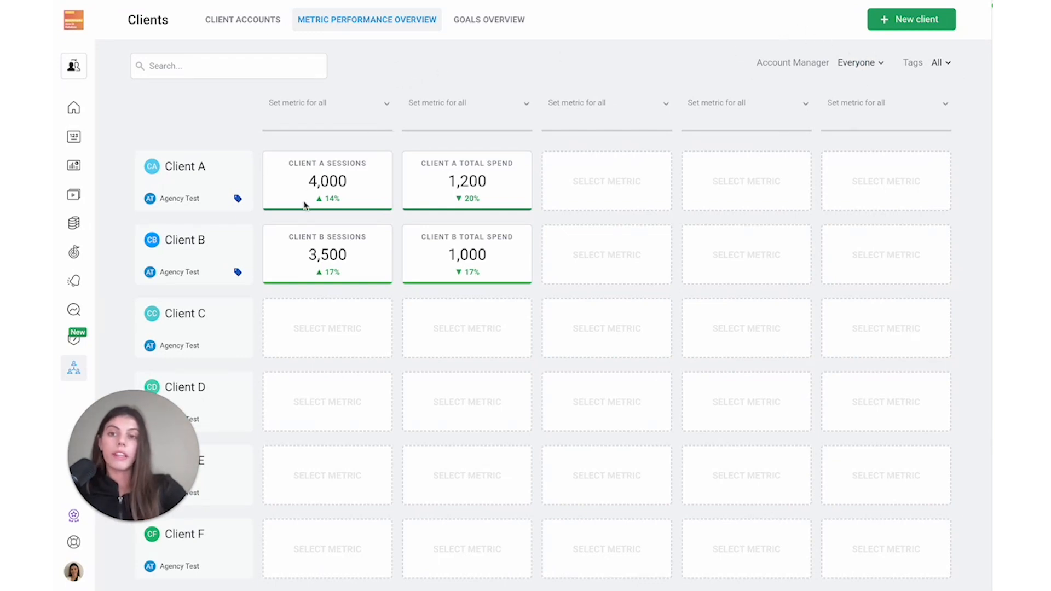
mouse_move(243, 101)
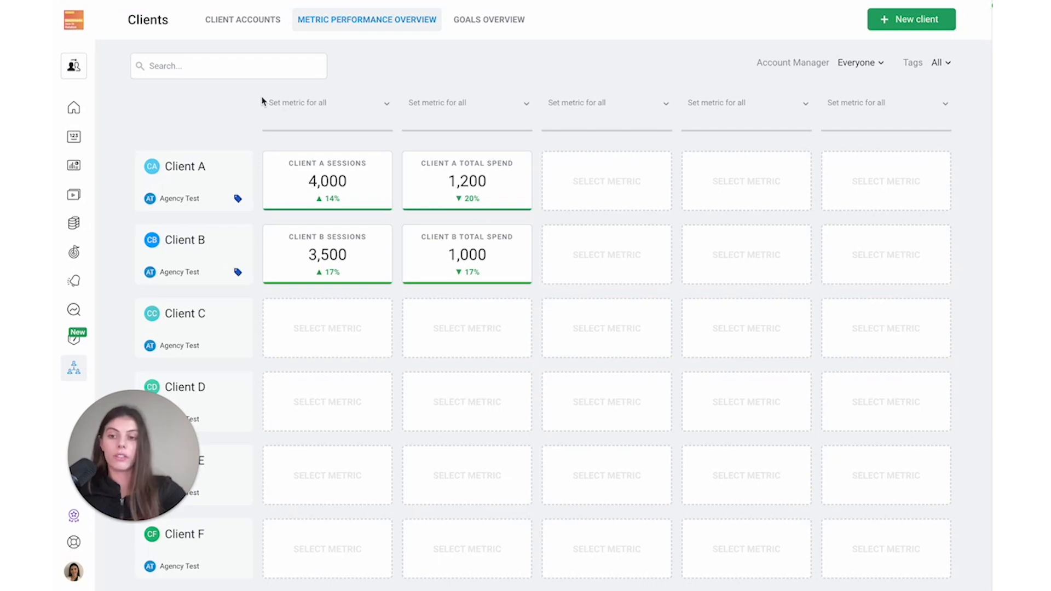
mouse_move(285, 105)
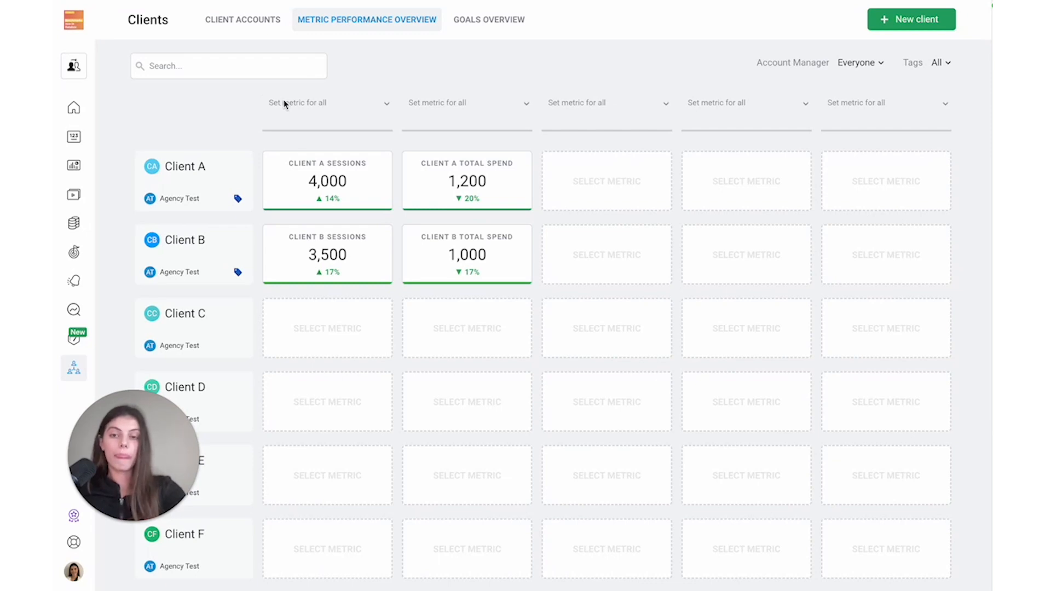
mouse_move(315, 106)
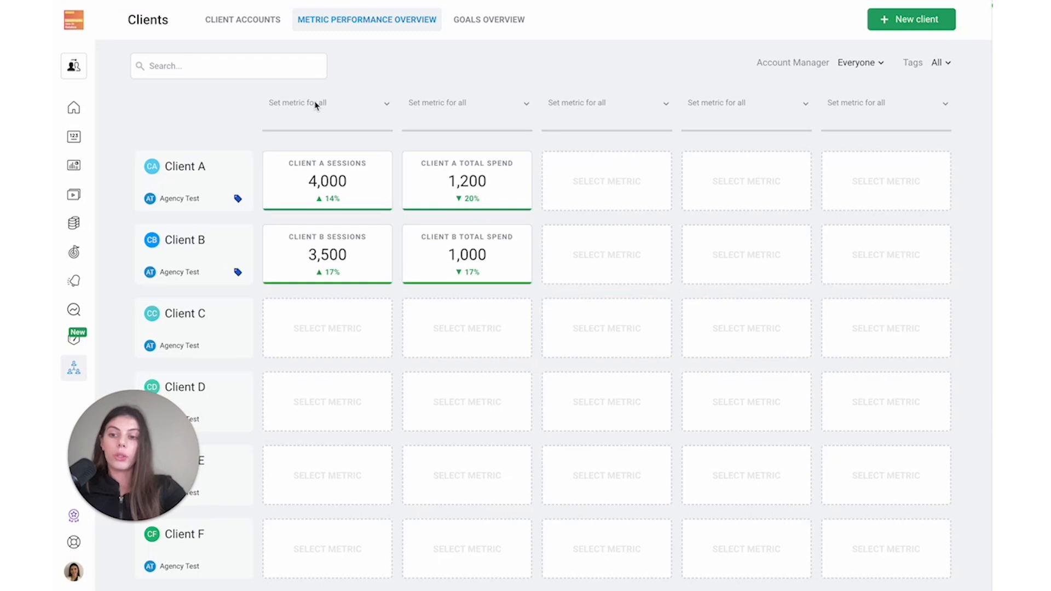
mouse_move(667, 98)
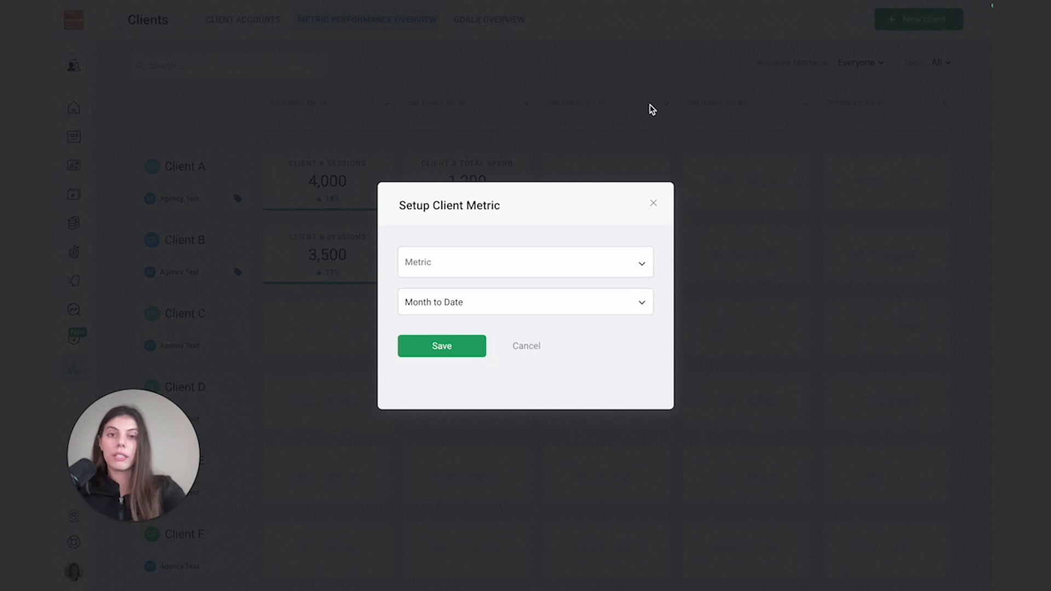
mouse_move(622, 155)
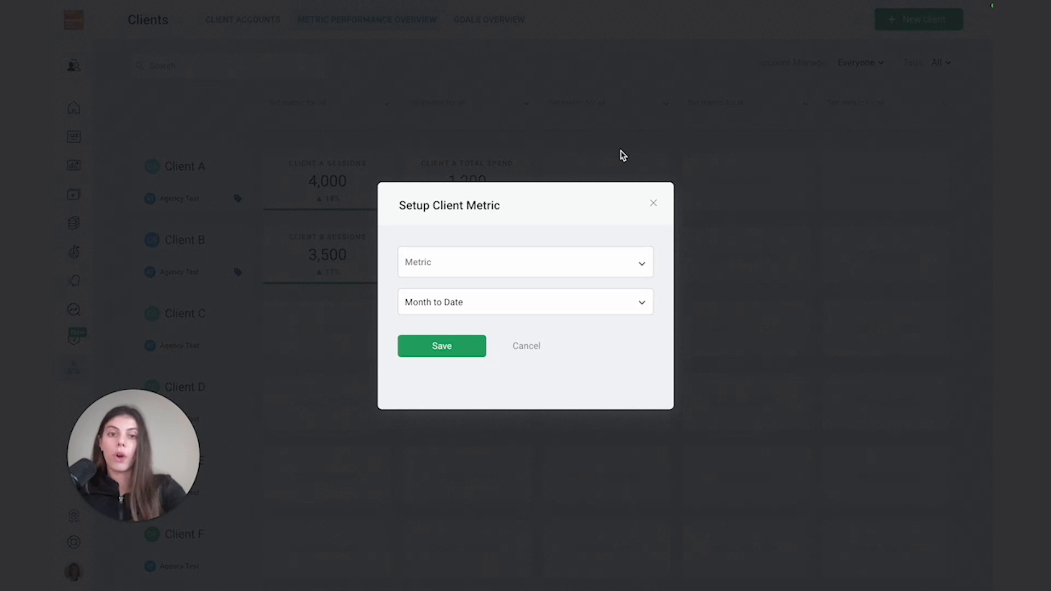
left_click(524, 261)
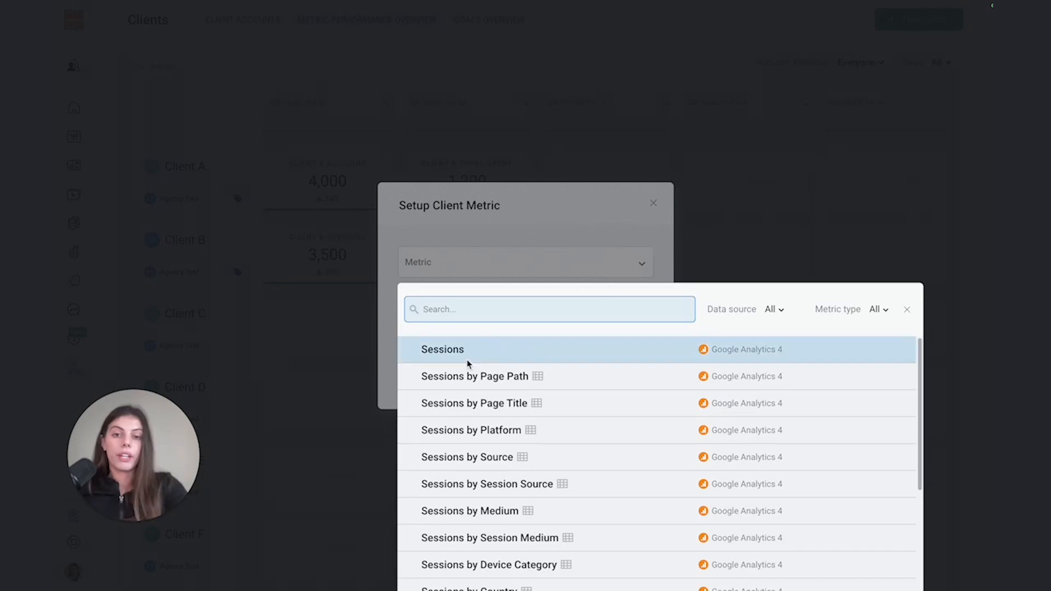
mouse_move(556, 356)
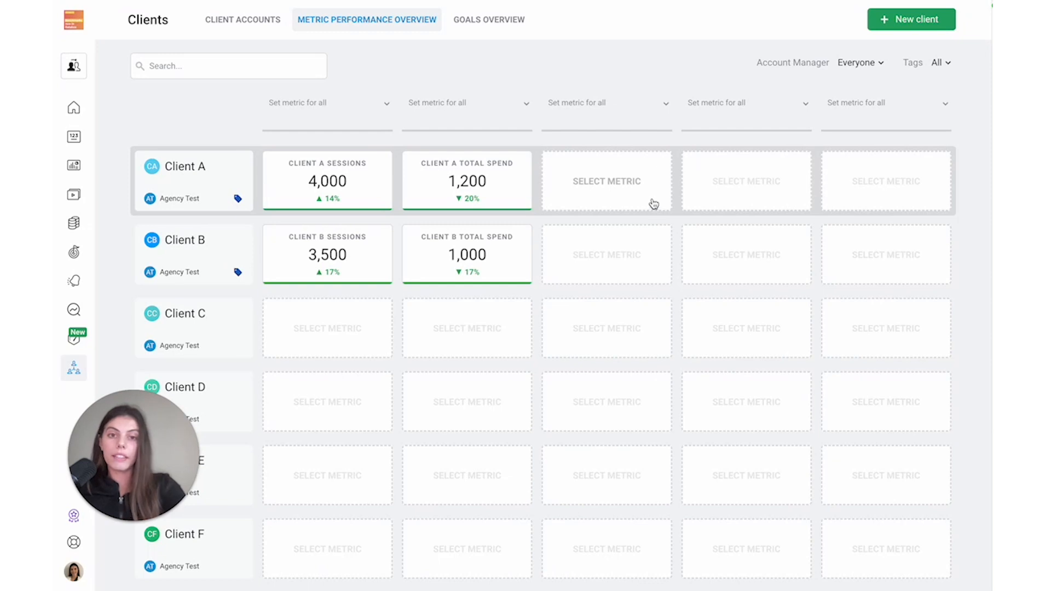
mouse_move(613, 189)
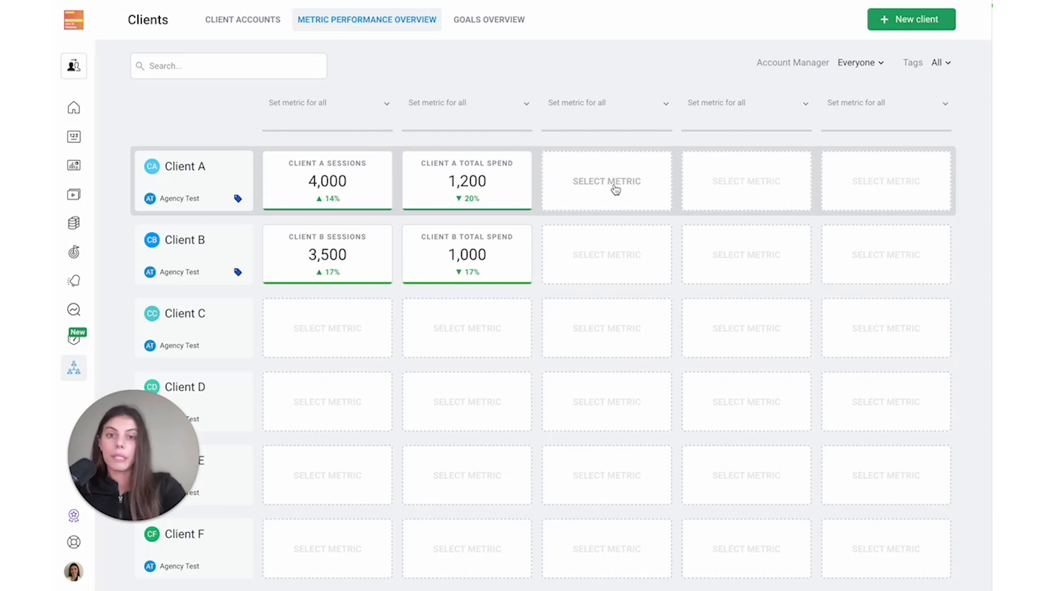
Start the Setup Client Metric dialog for Client A's empty third metric slot.
left_click(605, 181)
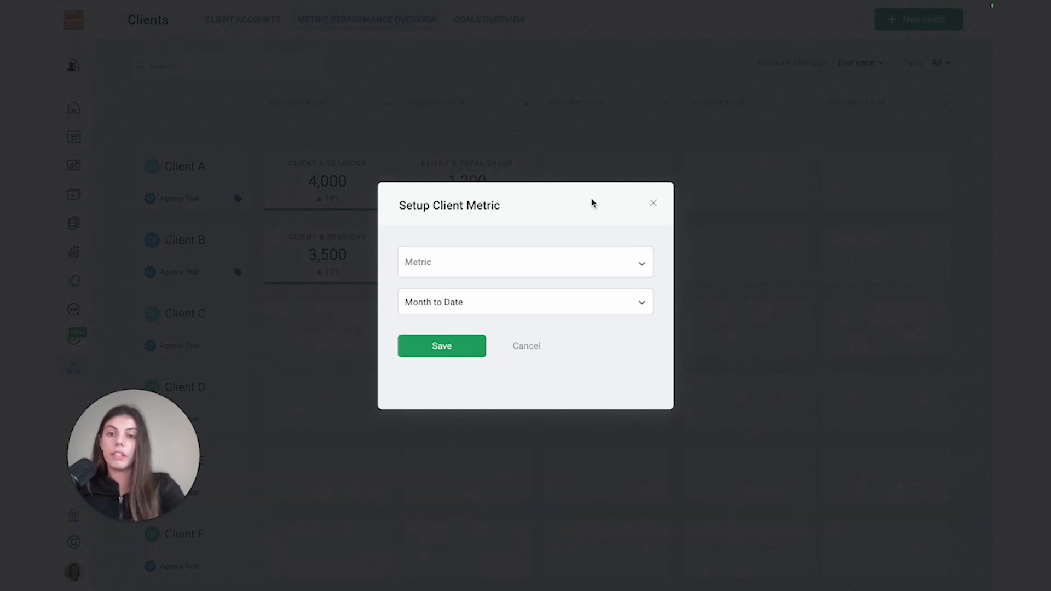
mouse_move(539, 271)
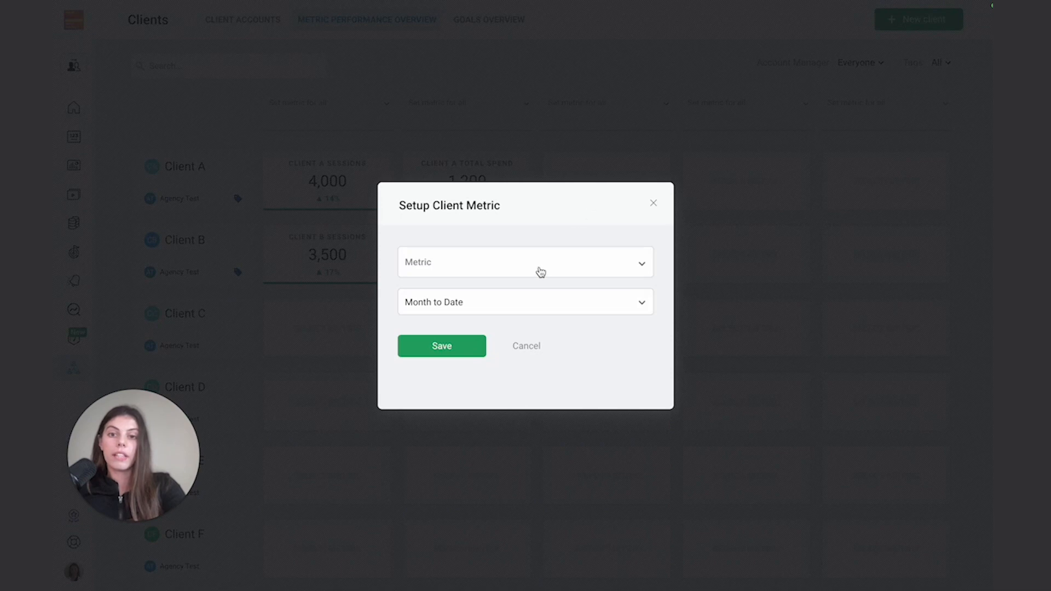
Browse the Metric dropdown listing Client A and Klaviyo dummy-data email metrics.
left_click(524, 261)
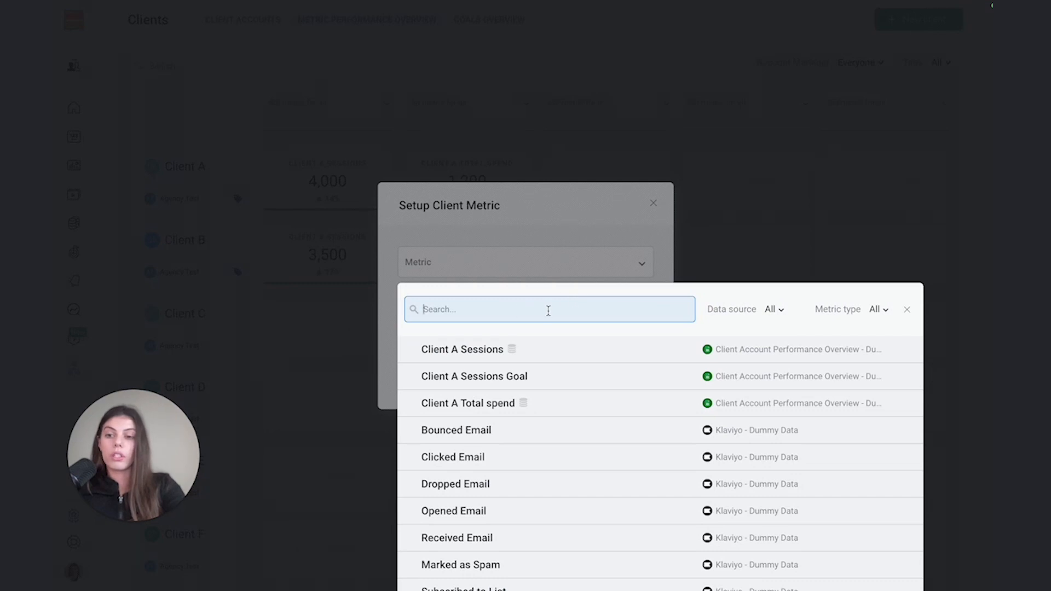
mouse_move(595, 220)
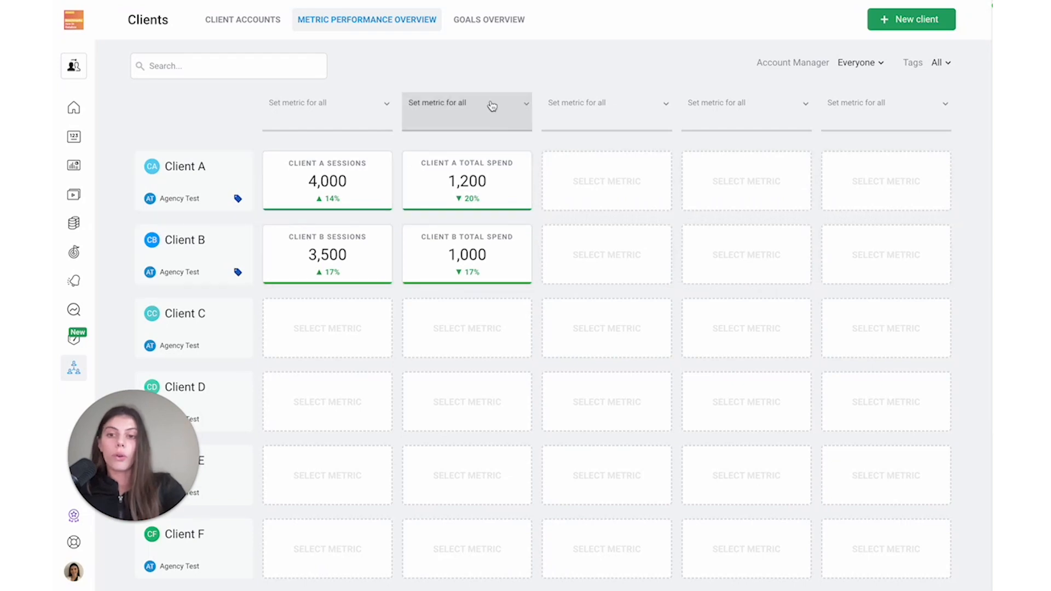
mouse_move(489, 19)
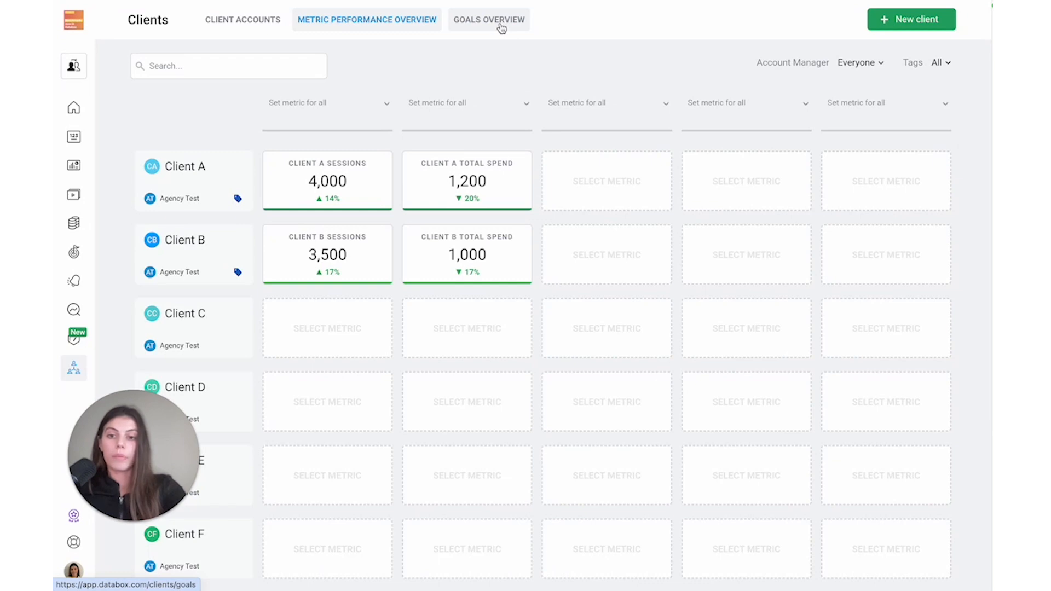
Show the goals overview with Client A sessions at 100% and Client B email goals at 491% and 187%.
left_click(488, 19)
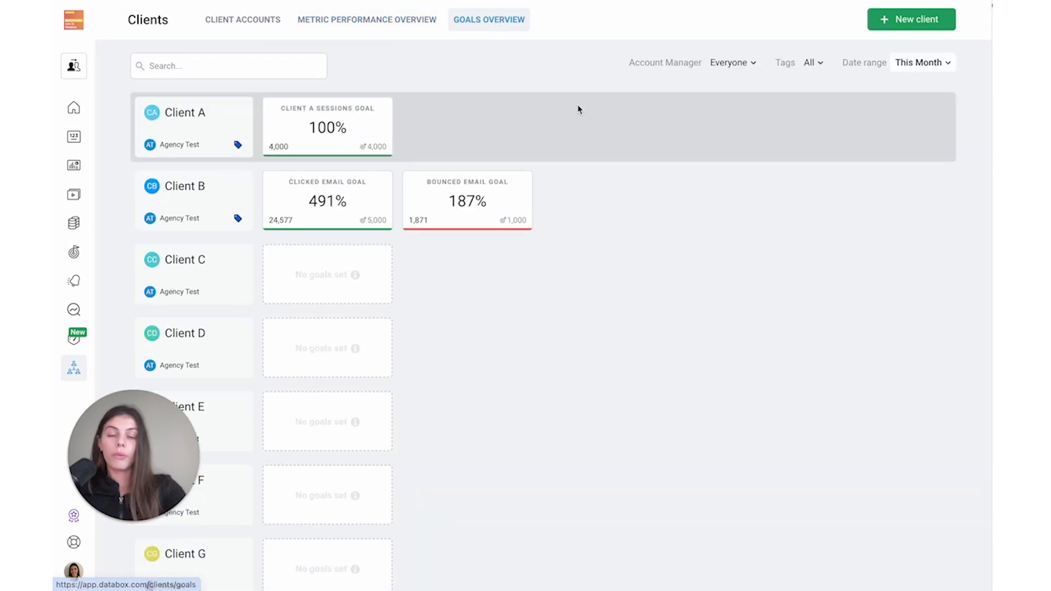
mouse_move(578, 138)
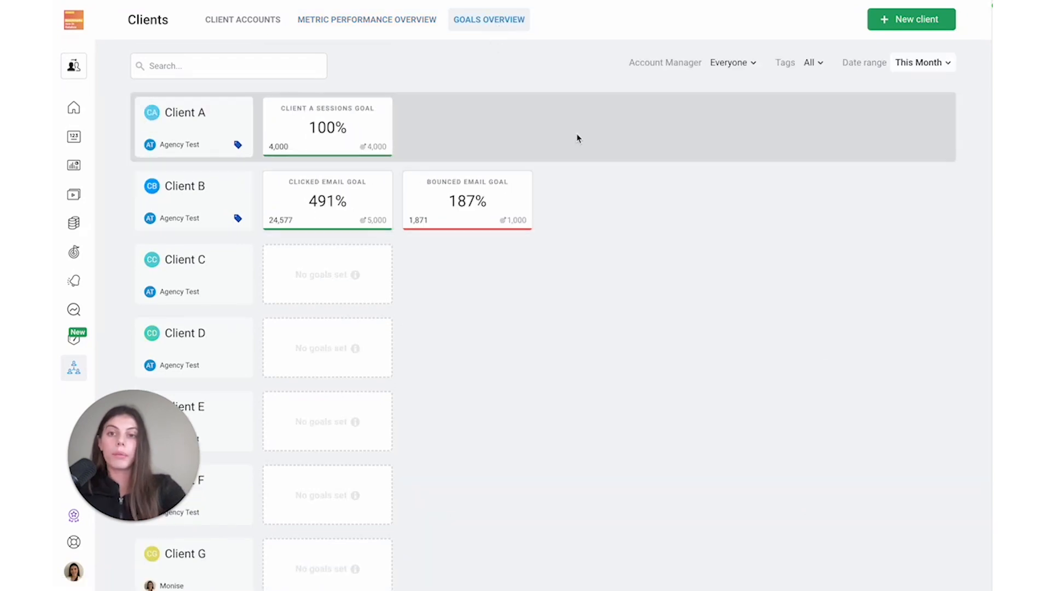
mouse_move(609, 184)
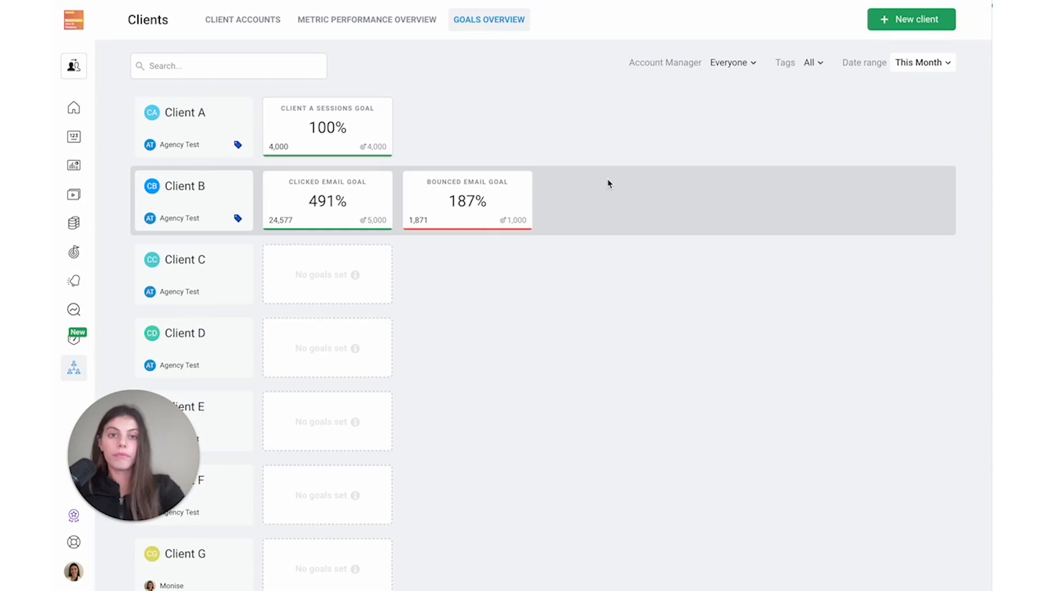
mouse_move(599, 79)
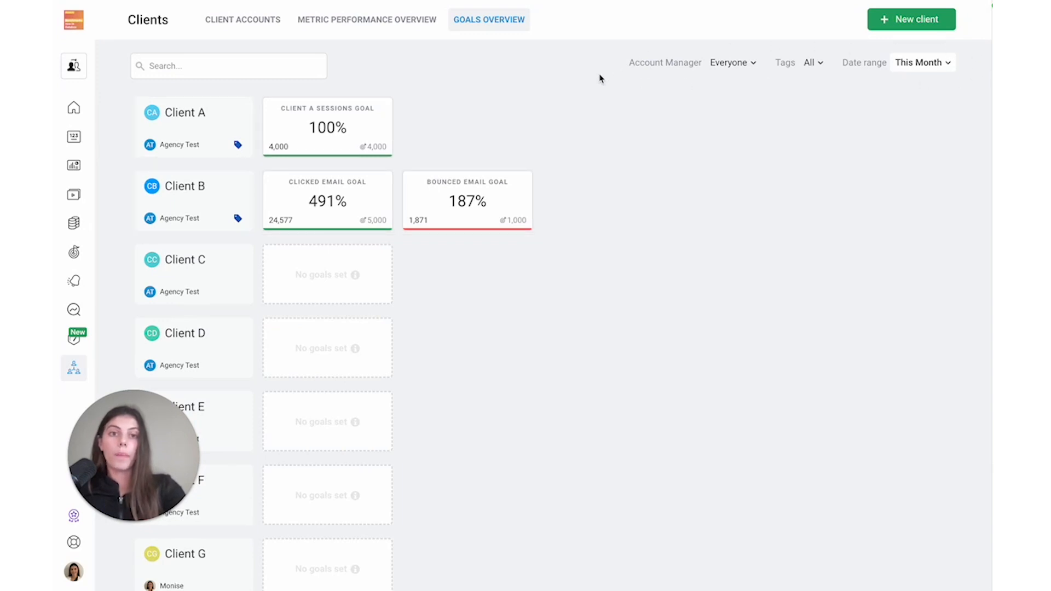
mouse_move(701, 74)
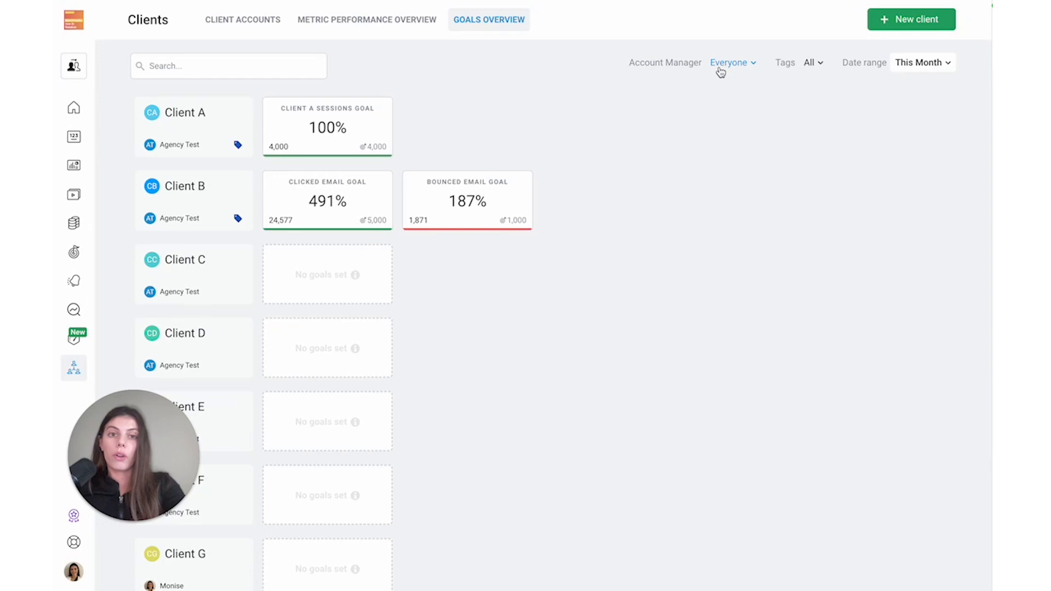
left_click(729, 62)
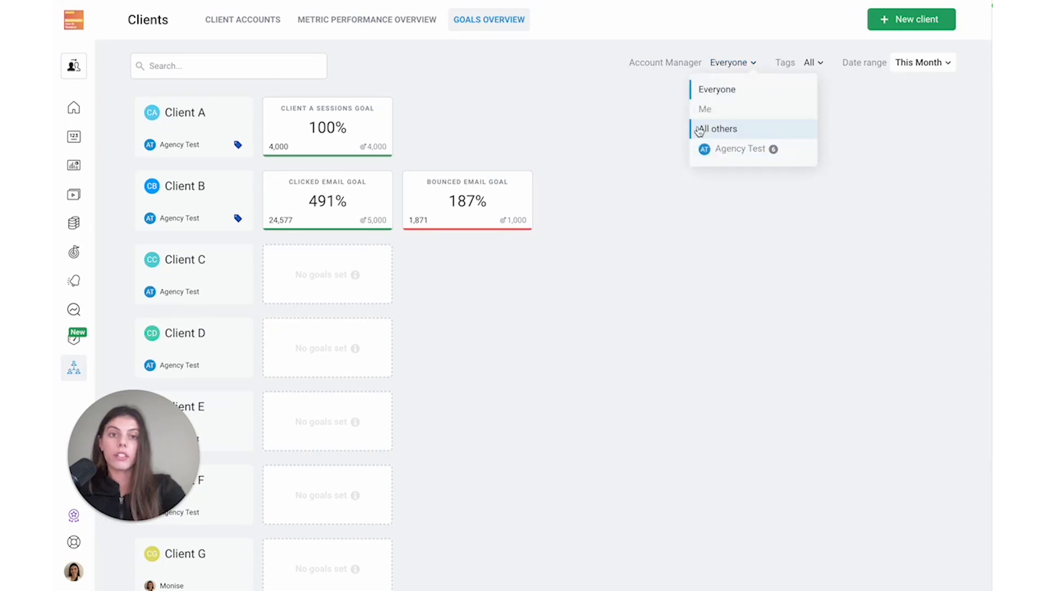
mouse_move(730, 110)
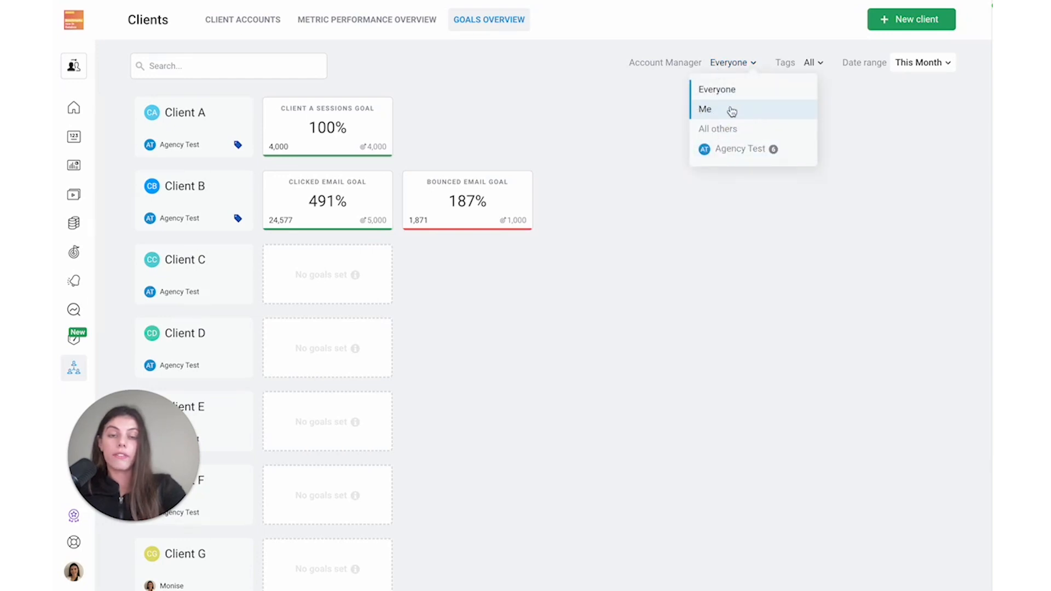
left_click(831, 66)
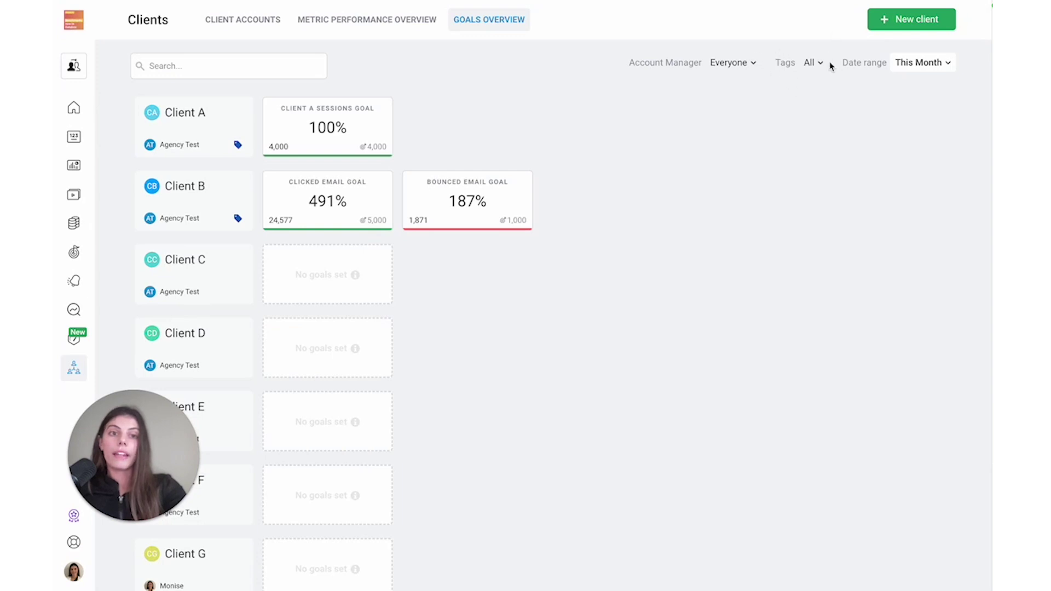
mouse_move(854, 62)
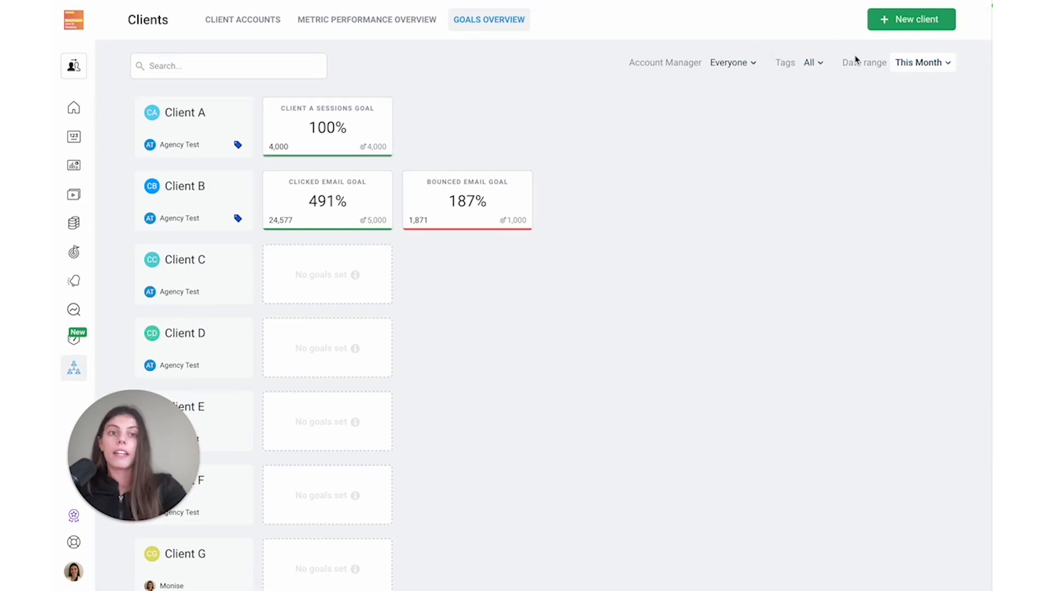
mouse_move(789, 57)
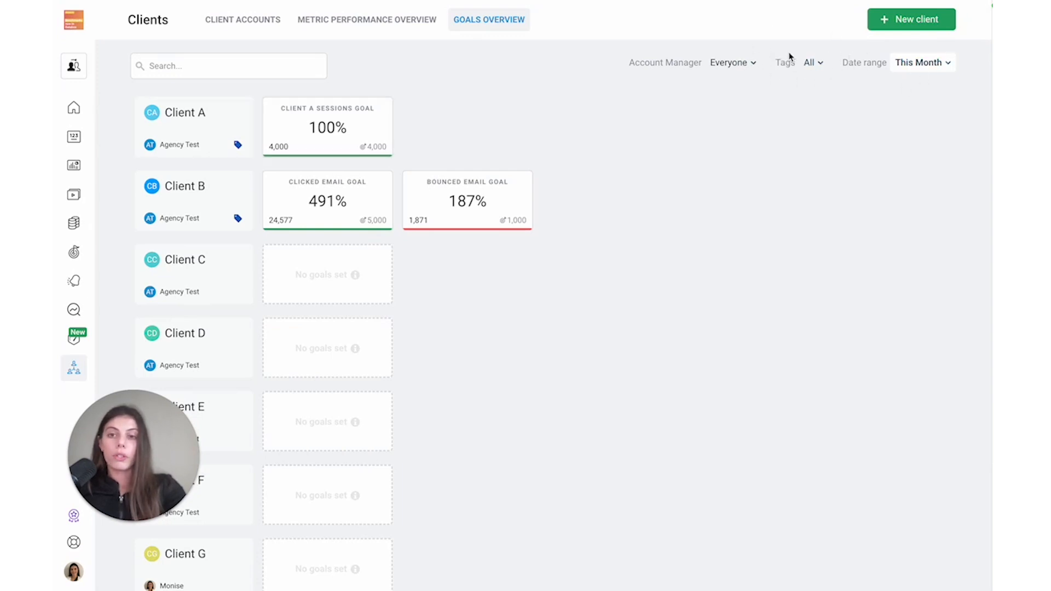
mouse_move(921, 62)
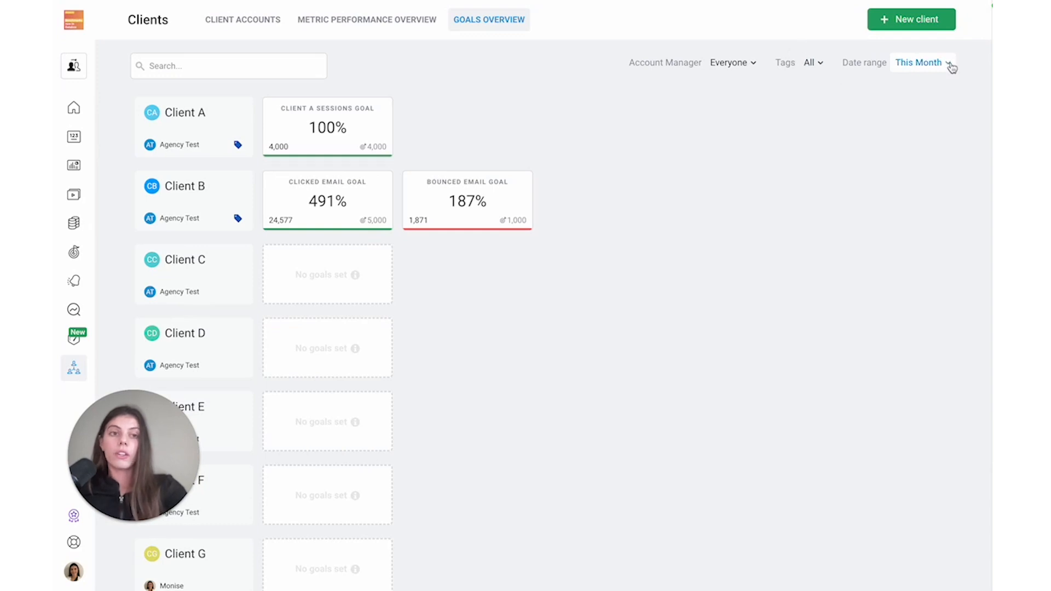